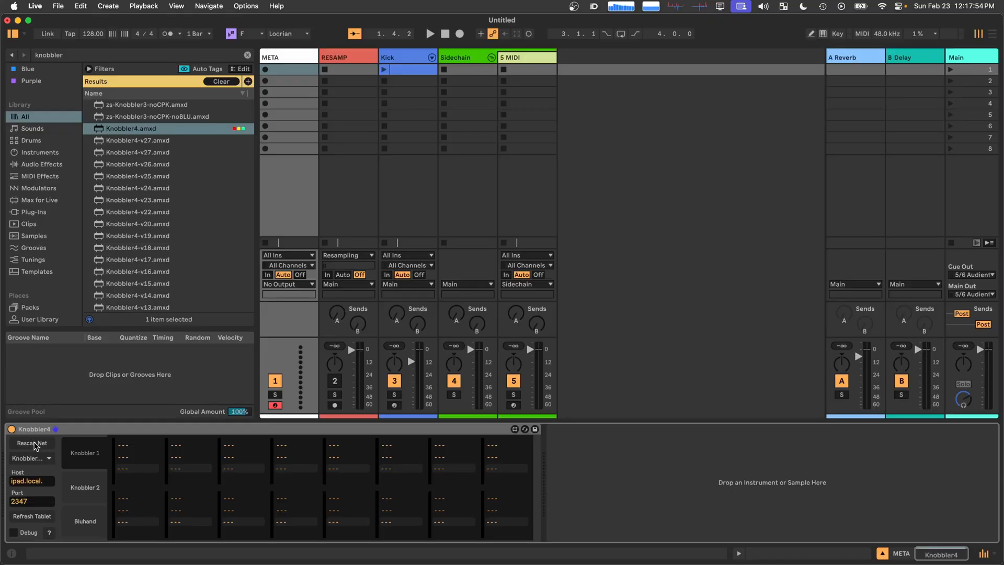
pyautogui.click(36, 428)
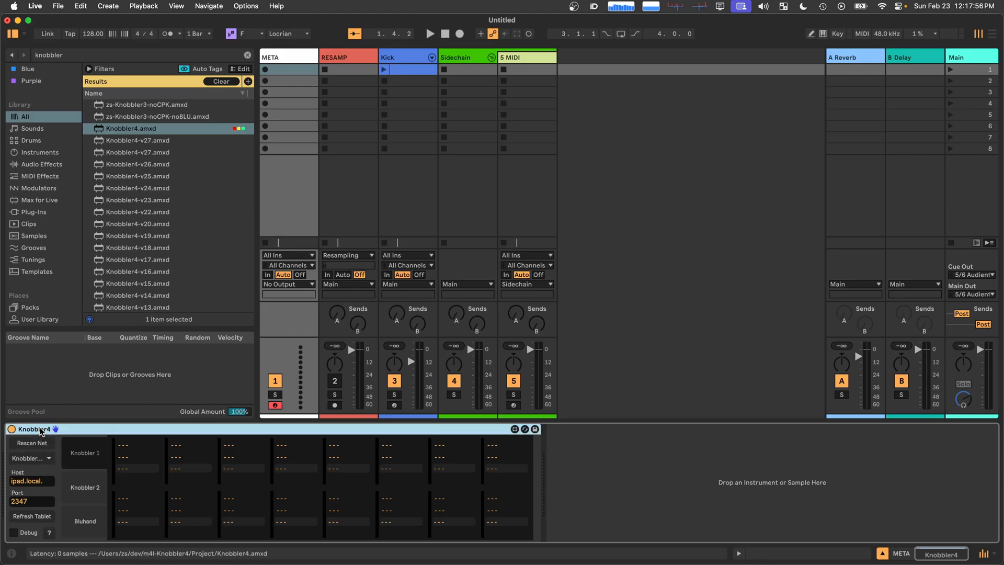